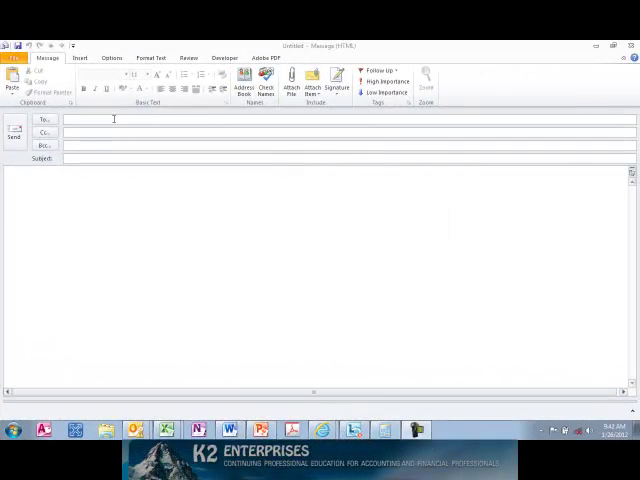
mouse_move(114, 122)
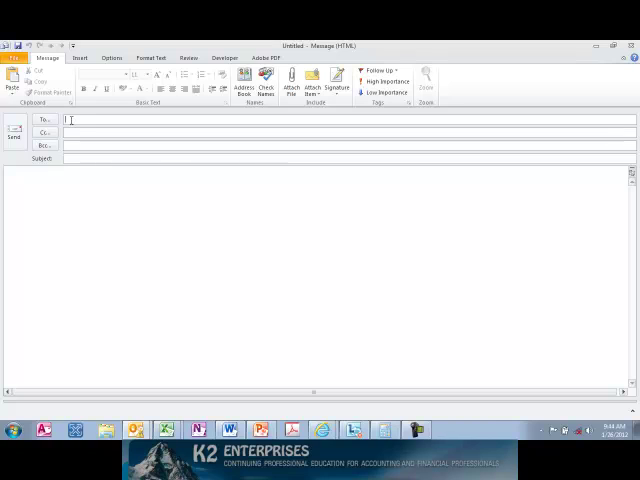
Step: Delete an unwanted name suggestion for 'w' in the To field and open the File tab
type("w")
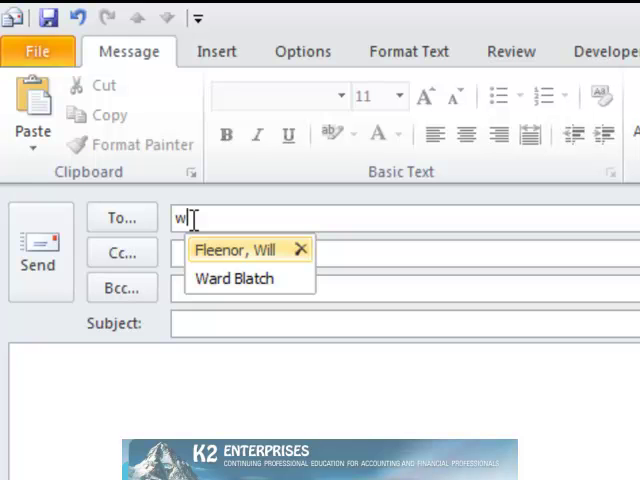
mouse_move(233, 278)
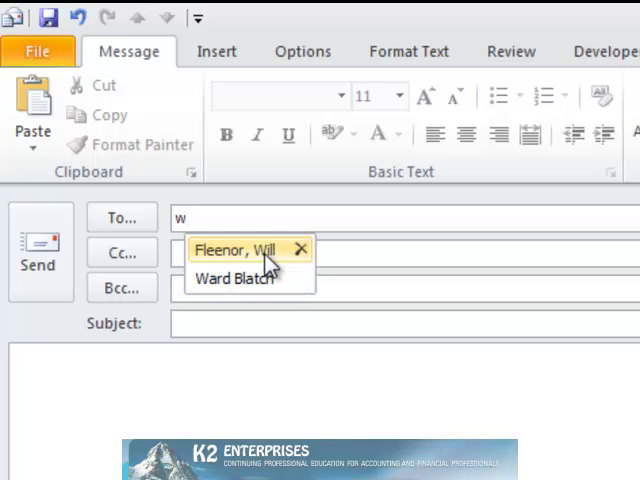
mouse_move(302, 249)
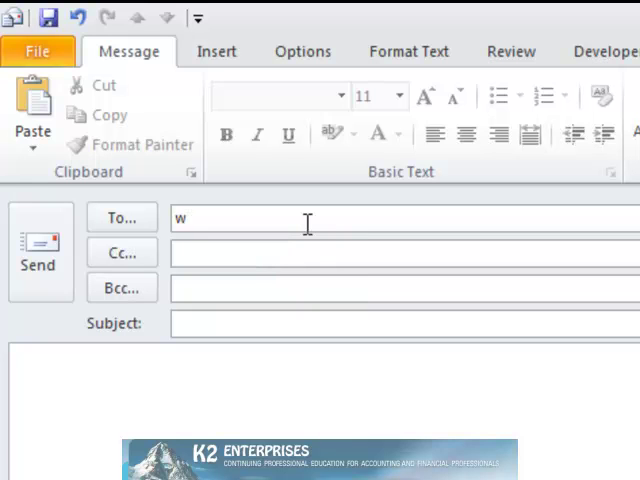
type("w")
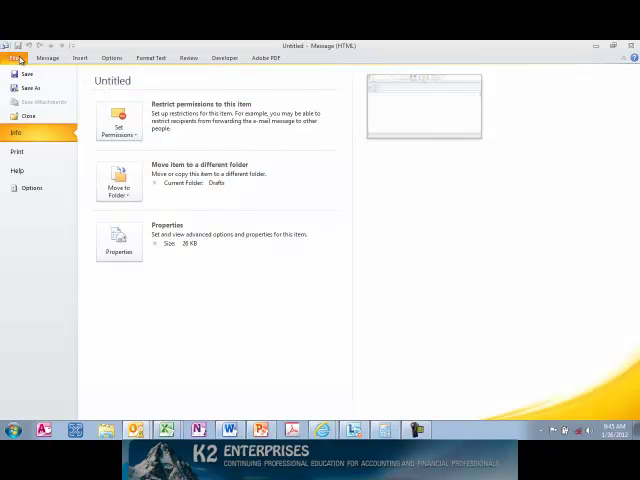
Step: In Mail options under Send messages, turn off Use Auto-Complete List to suggest names
left_click(46, 57)
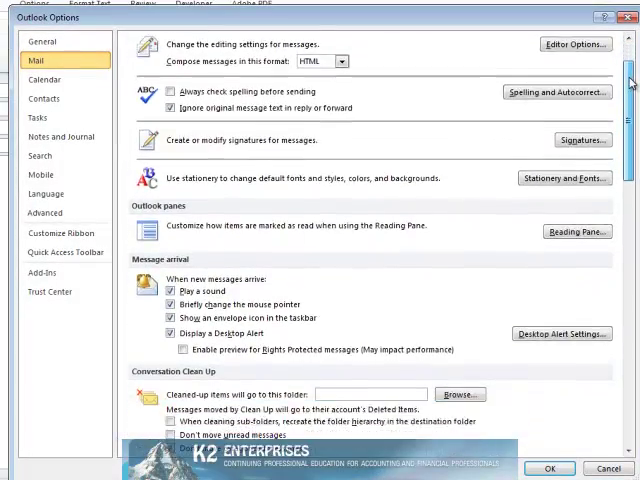
scroll("down", 3)
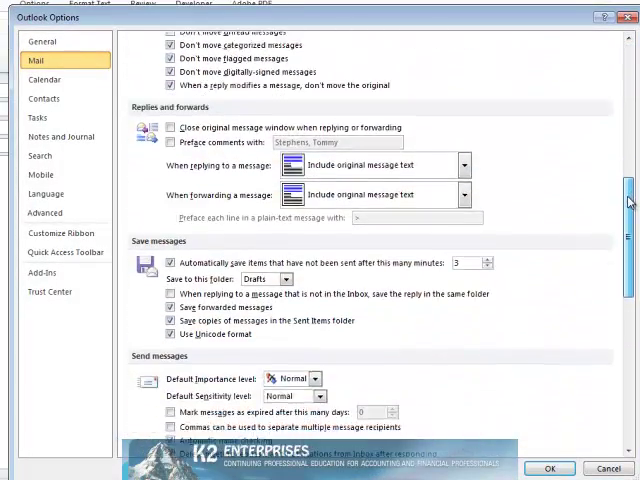
scroll("down", 3)
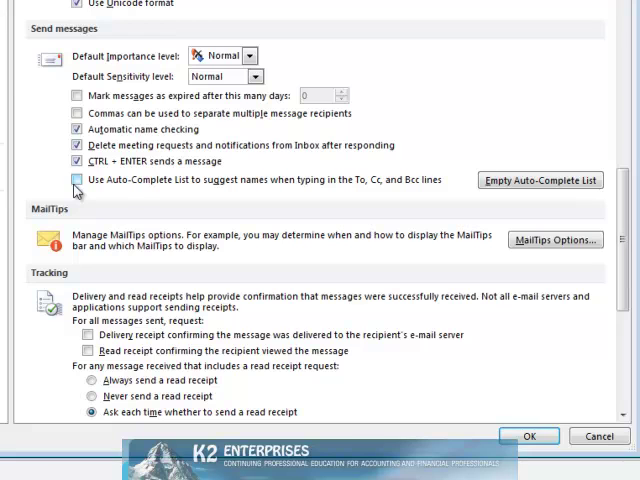
Step: Re-enable Auto-Complete suggestions, empty the Auto-Complete List, and close Outlook Options
left_click(76, 180)
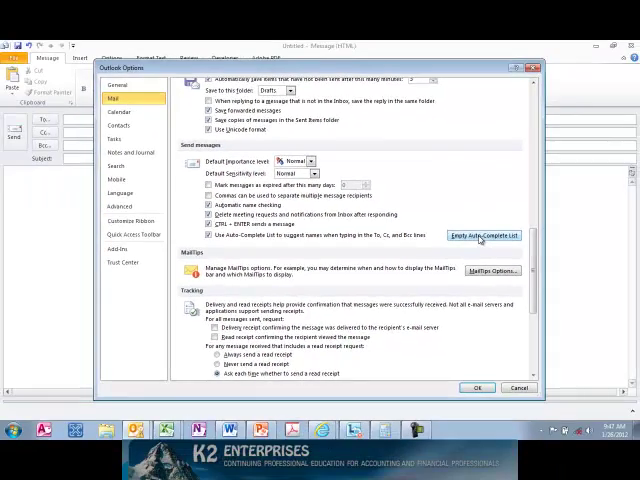
left_click(474, 388)
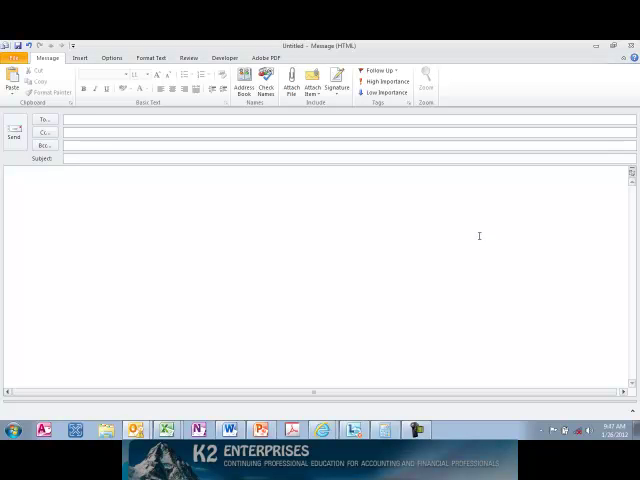